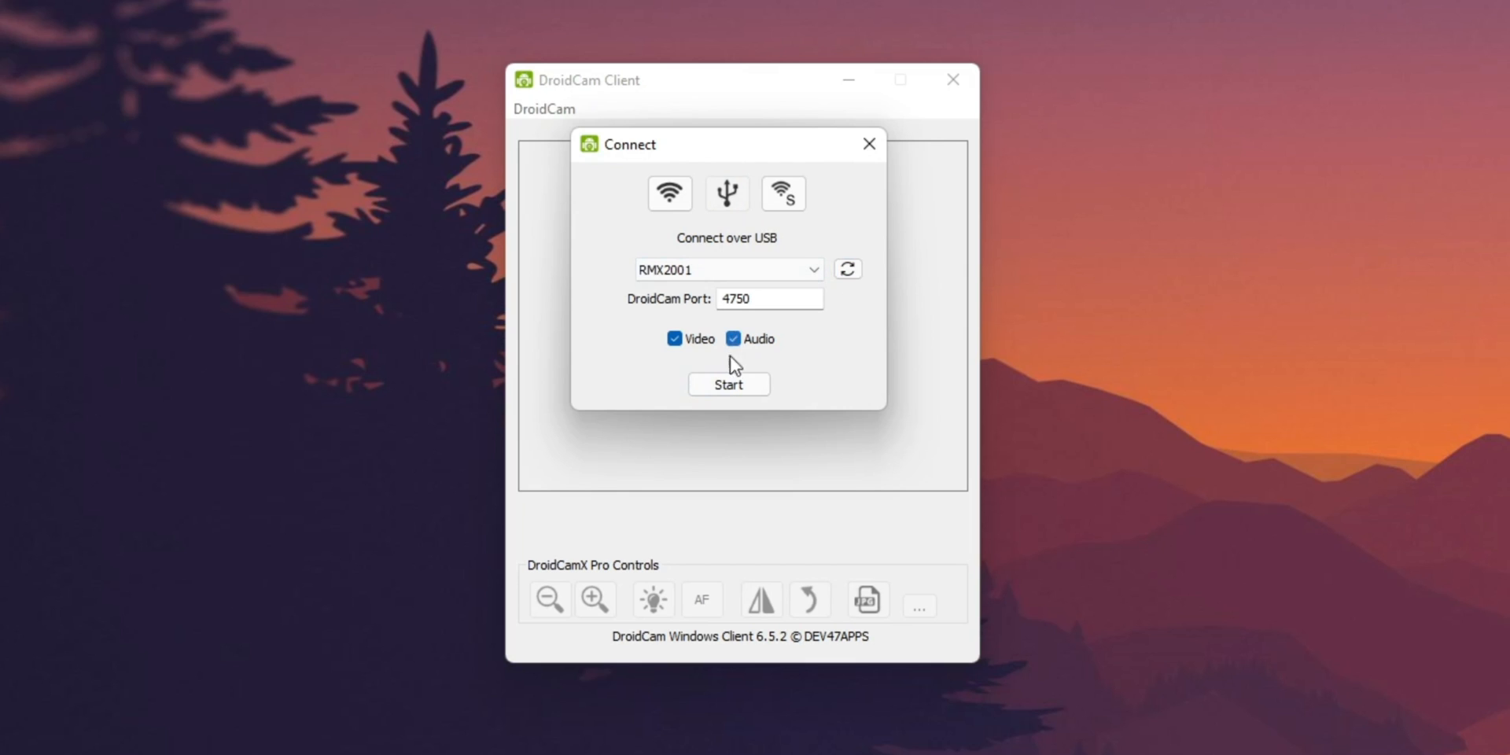
Step: Start the USB connection to phone RMX2001 with video and audio enabled
click(728, 384)
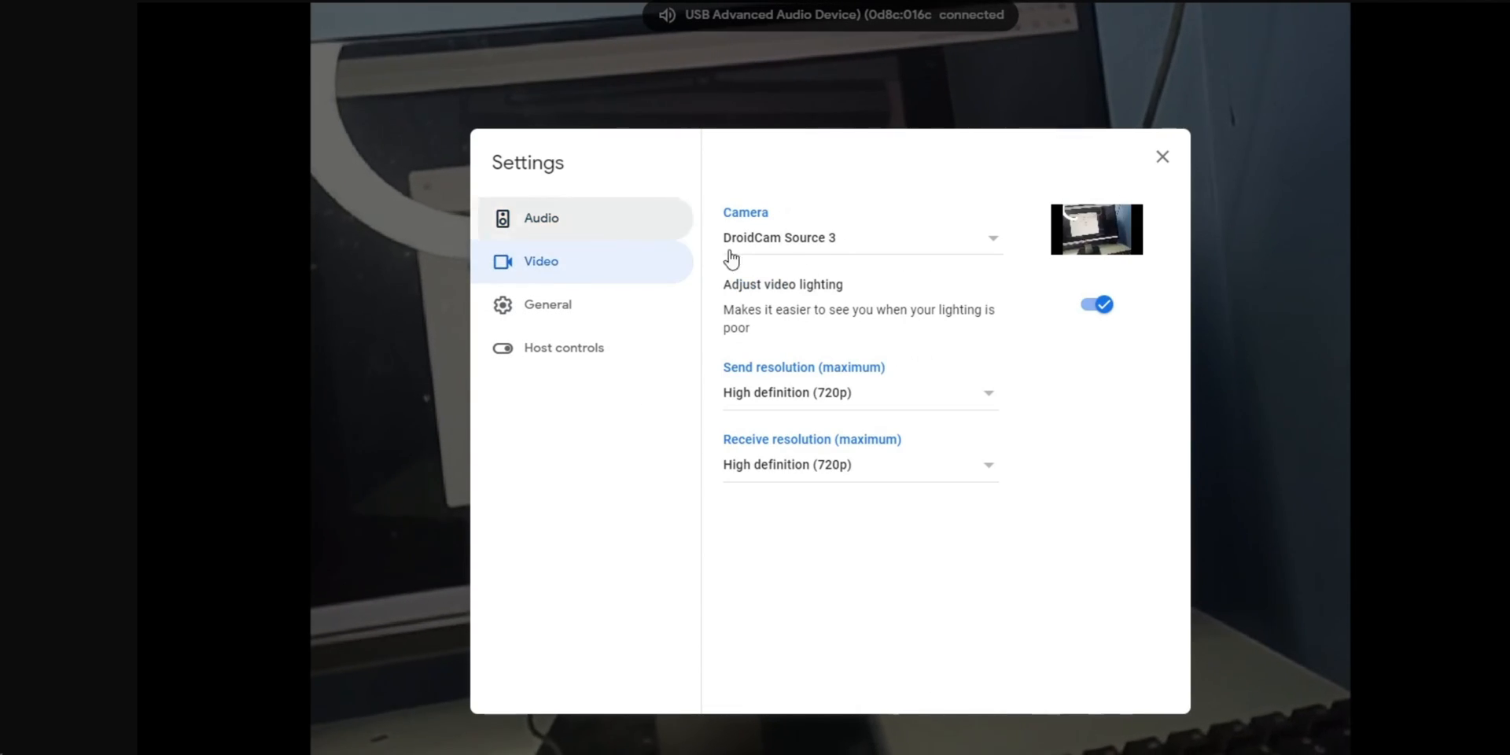
Step: Open Google Meet's microphone list to pick DroidCam Virtual Audio
click(541, 217)
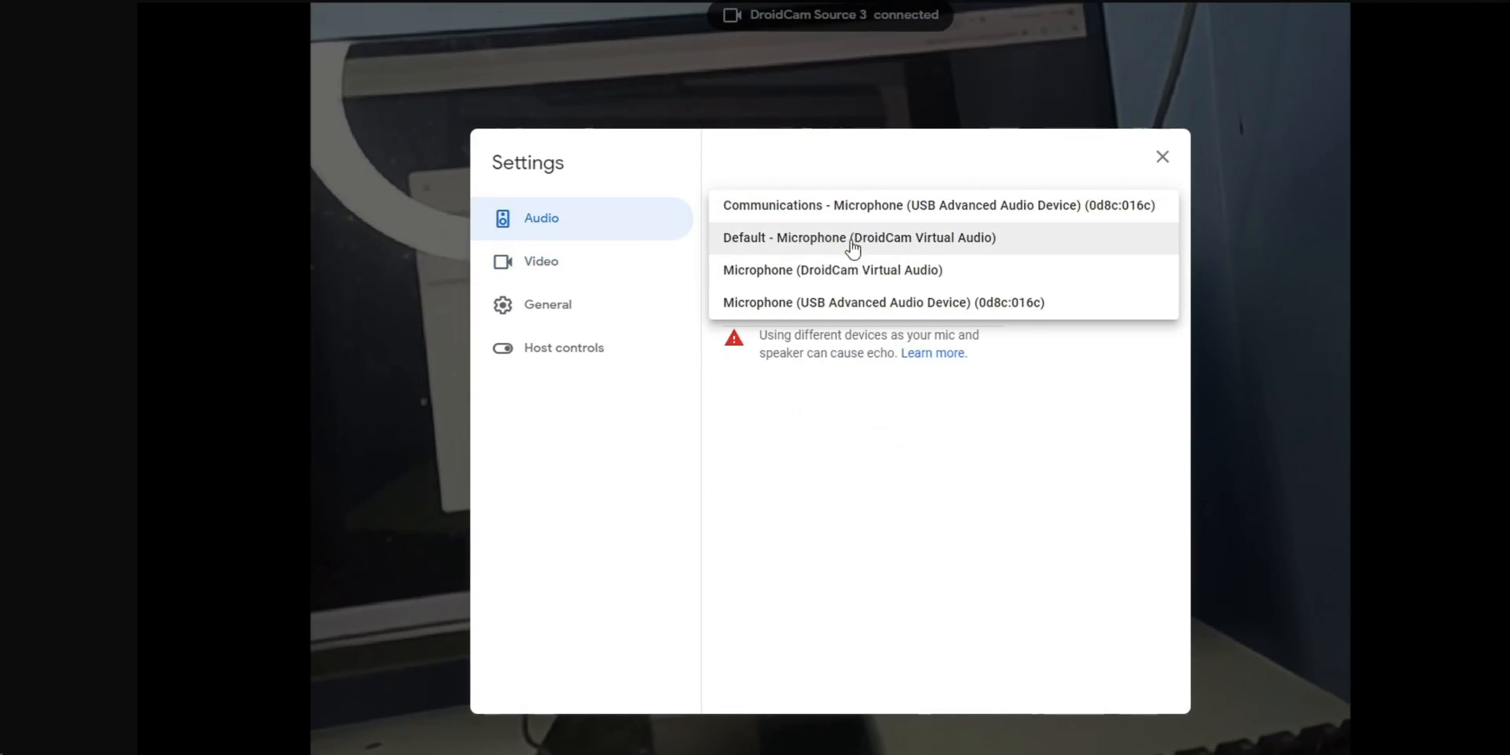
mouse_move(922, 279)
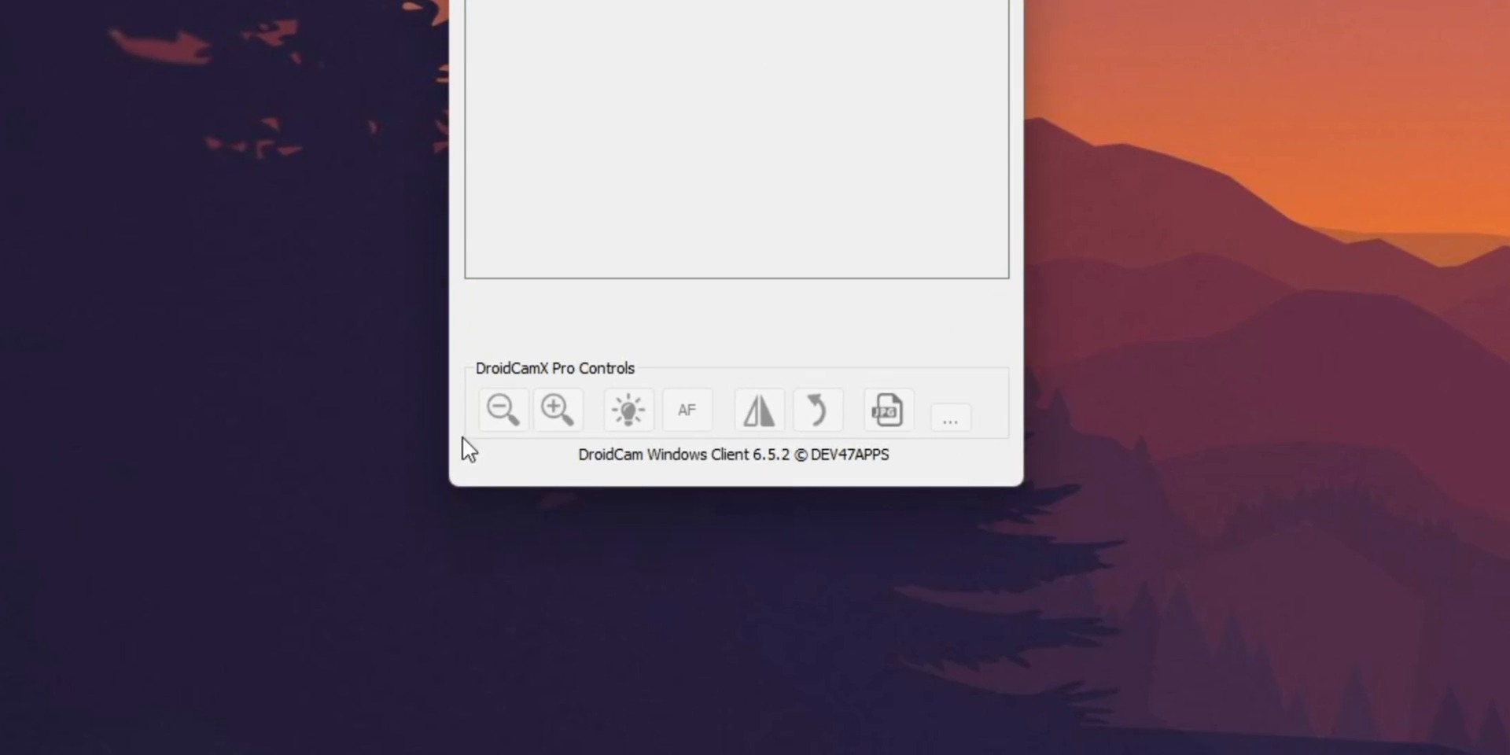
mouse_move(765, 416)
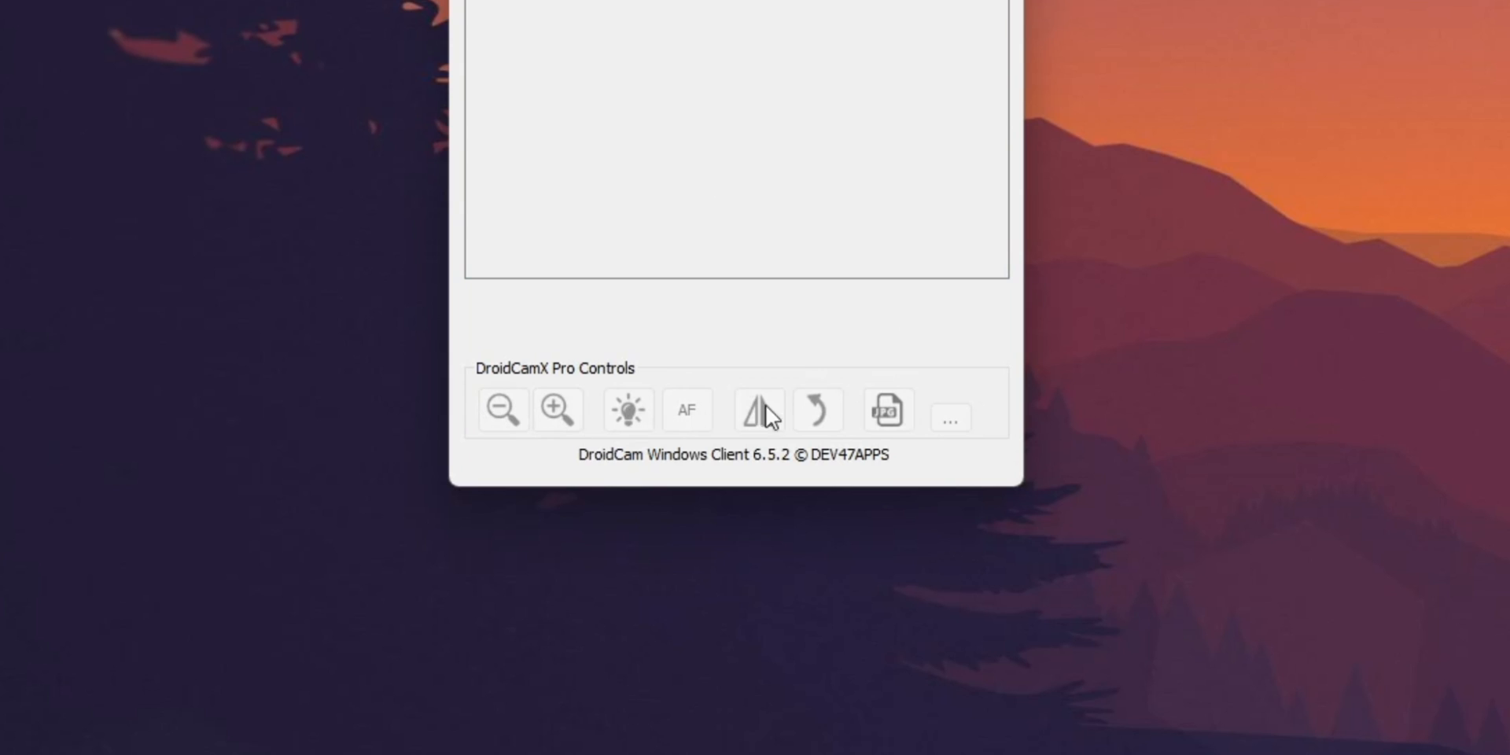
mouse_move(761, 457)
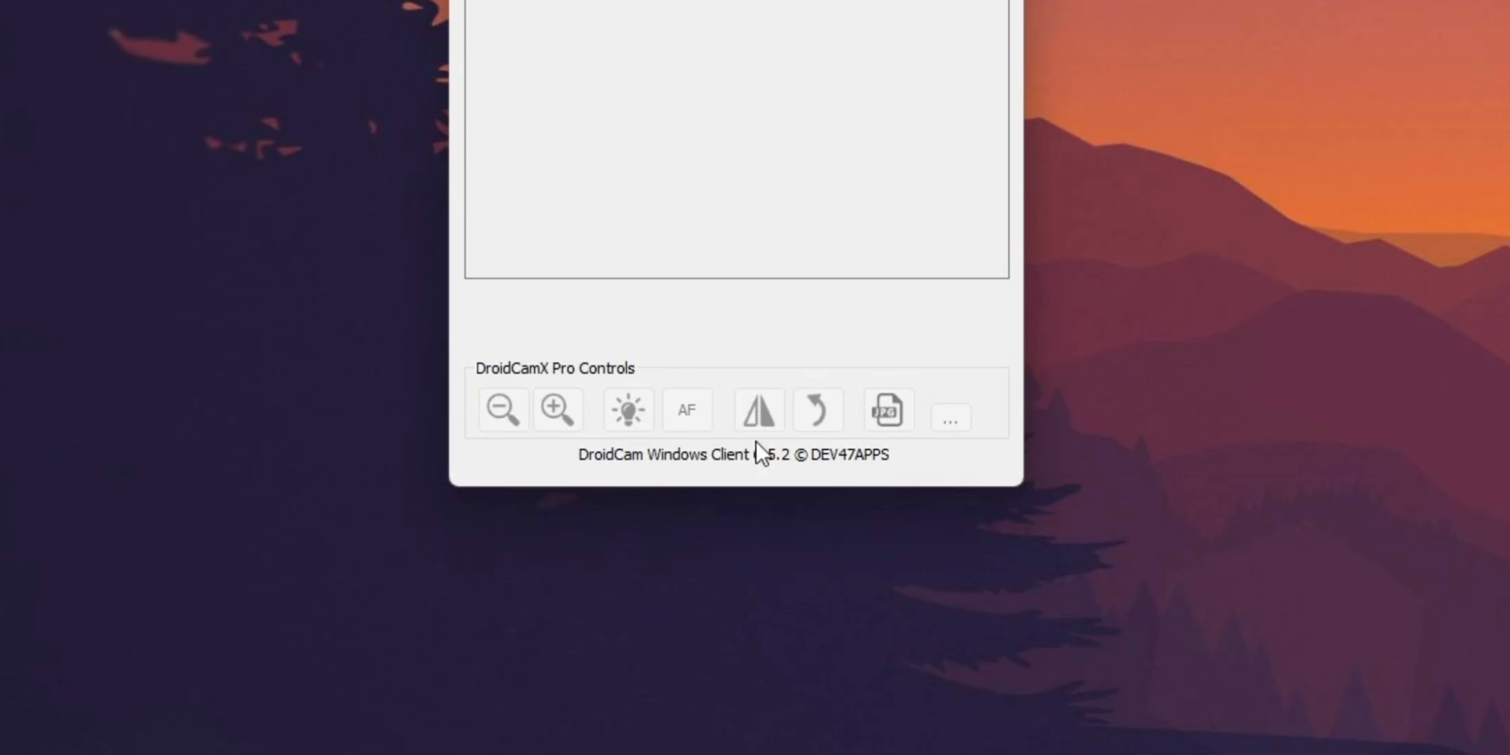